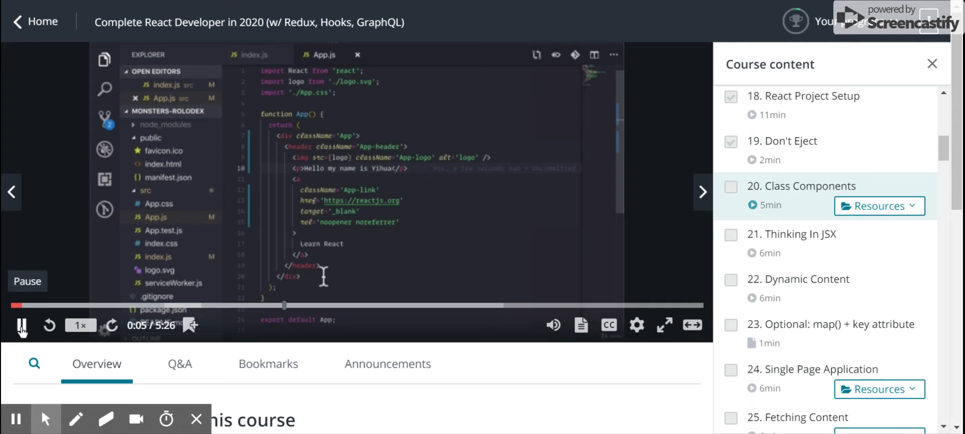
mouse_move(348, 293)
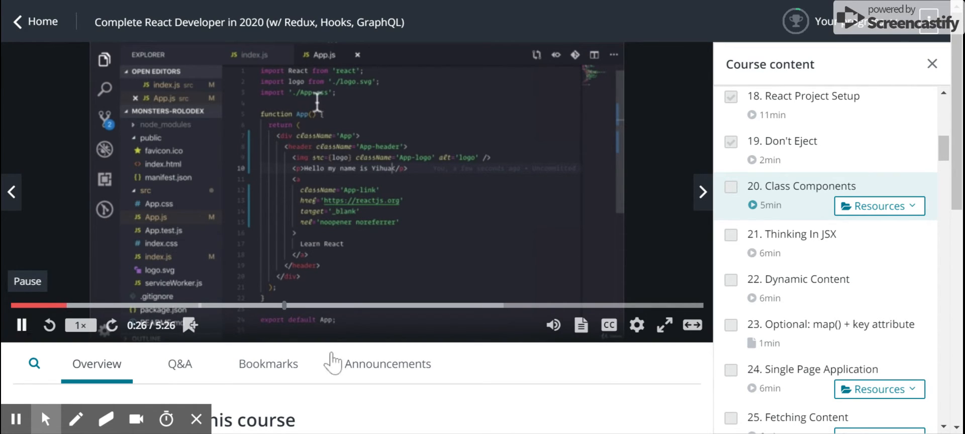
- Close the Course content sidebar so the Class Components lecture fills the page
click(693, 325)
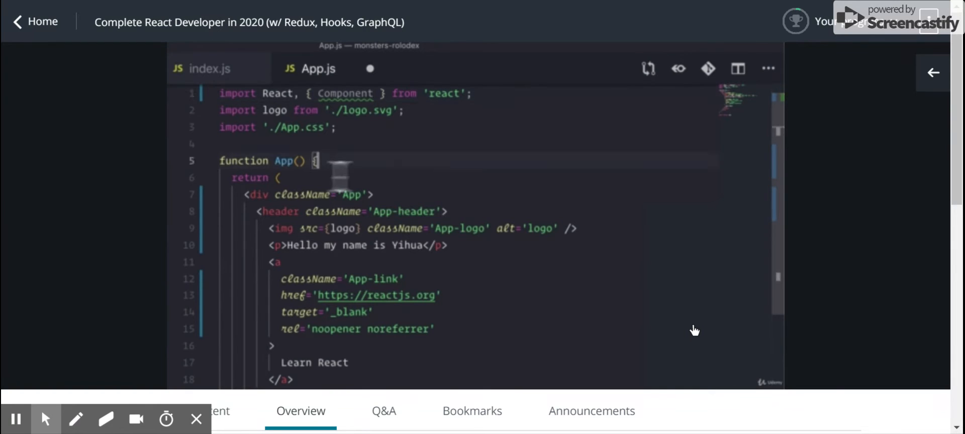
- Follow along as App becomes a class whose render method returns the original JSX
double_click(284, 160)
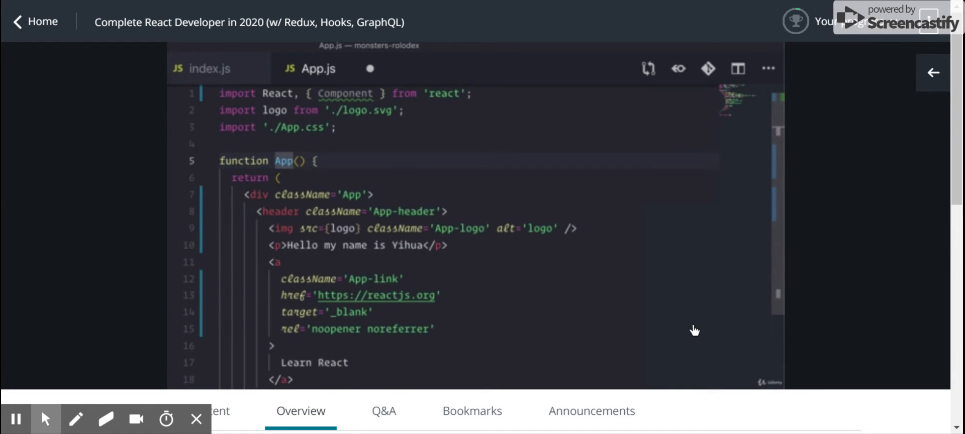
scroll(down, 3)
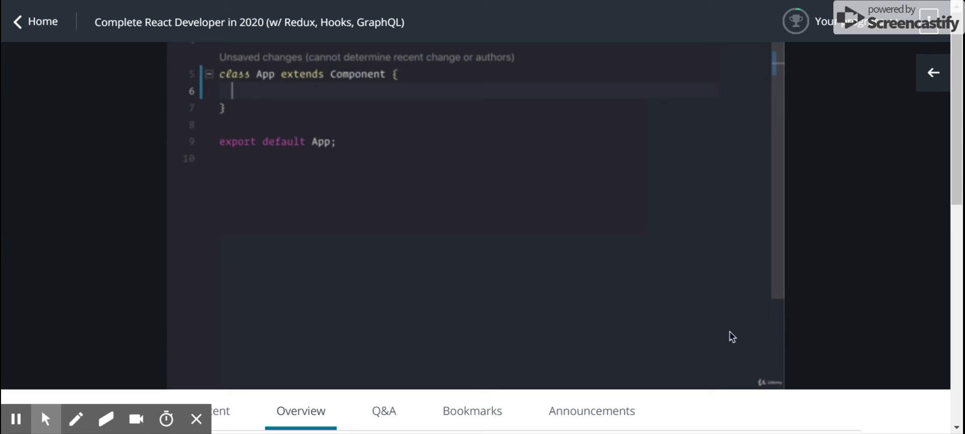
text(render() {)
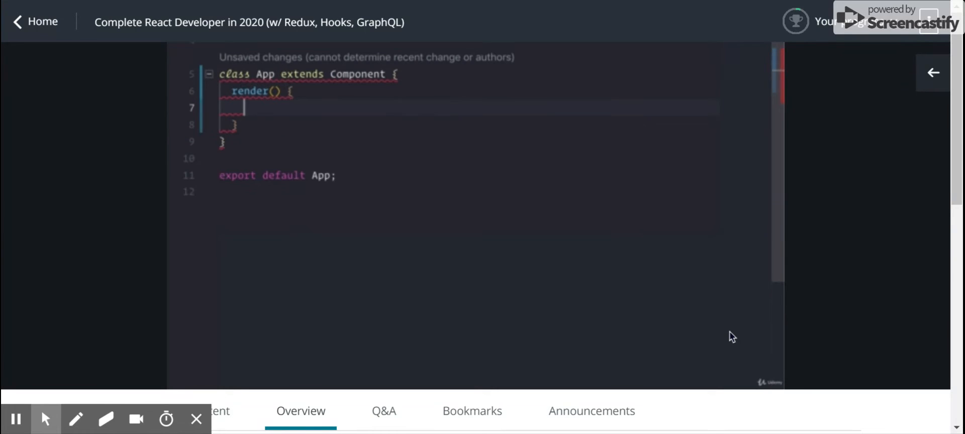
text(return ()
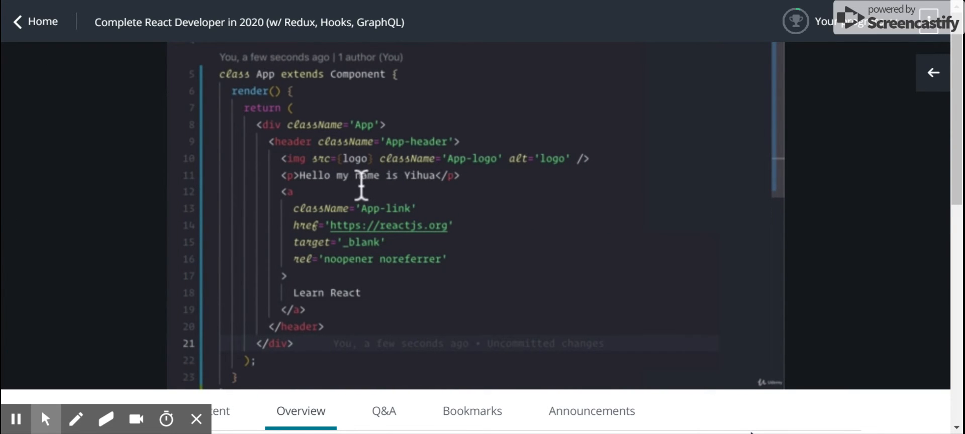
scroll(up, 3)
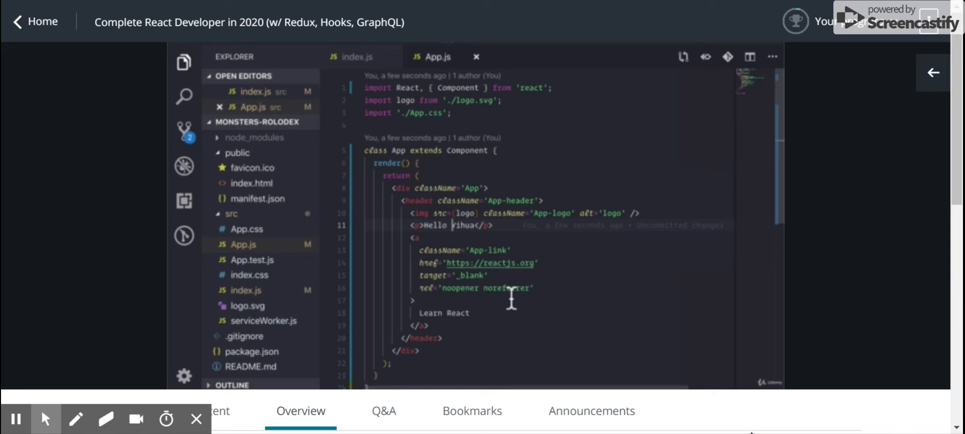
mouse_move(468, 230)
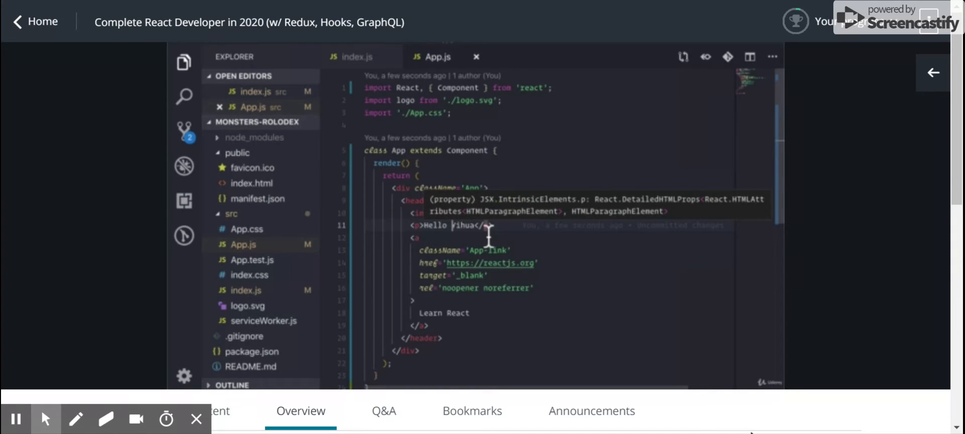
mouse_move(446, 263)
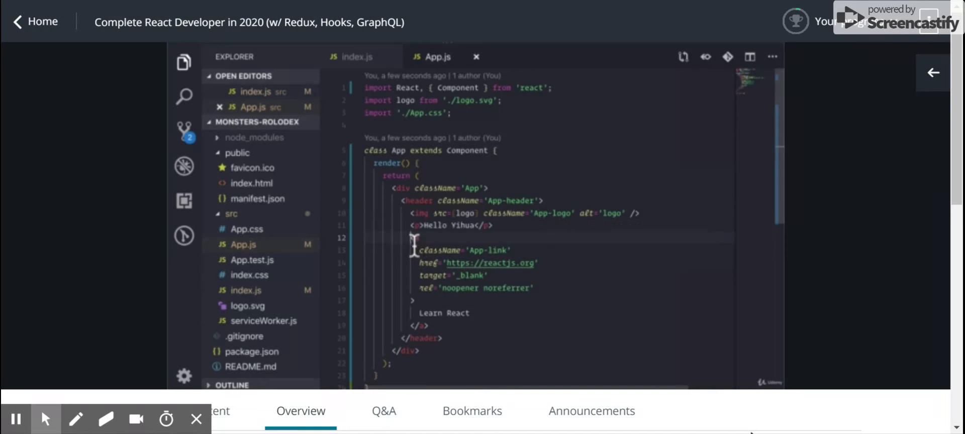
- Follow along replacing the anchor link with a button labelled Change Text
drag(414, 240, 429, 325)
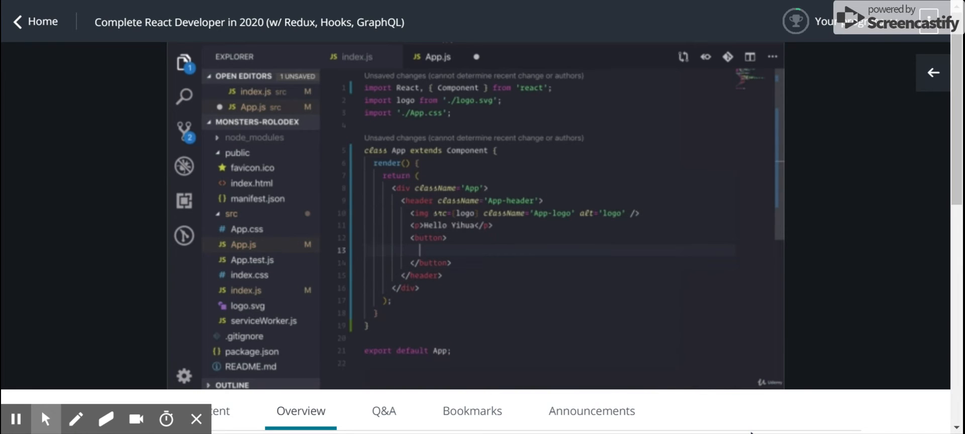
text(Change TExt</button>)
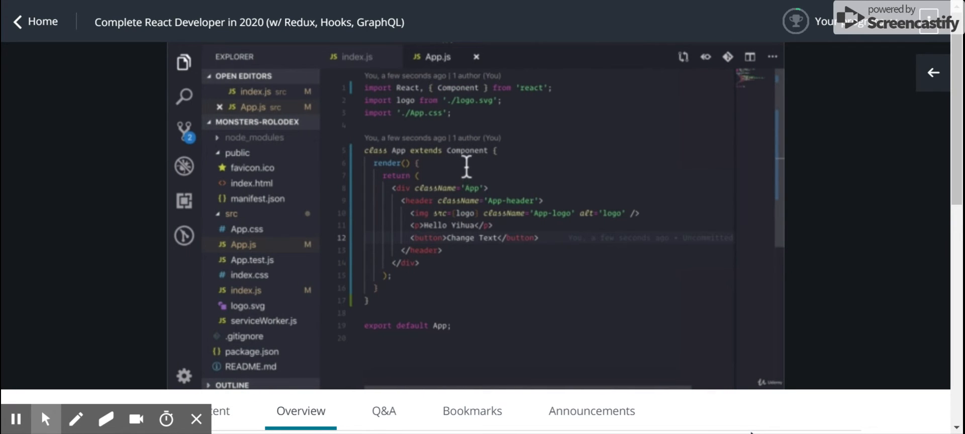
mouse_move(481, 169)
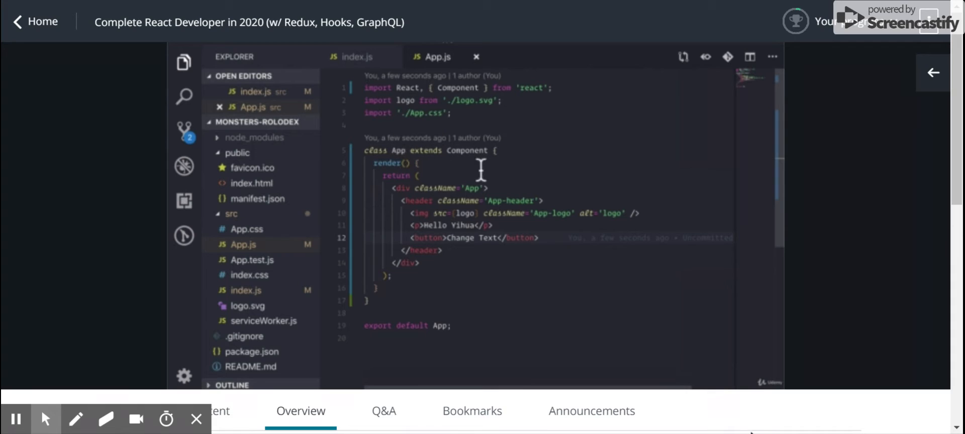
mouse_move(502, 196)
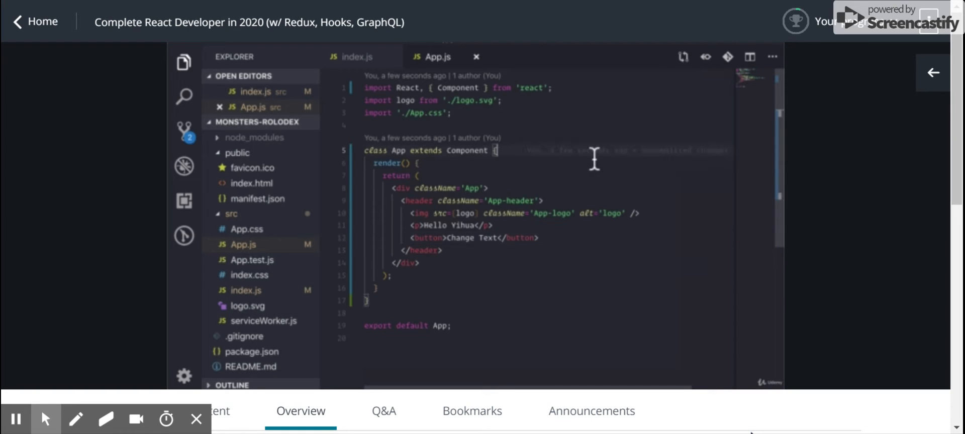
- Follow the constructor calling super() and setting this.state with string: 'Hello Yihua'
text(constructor() {)
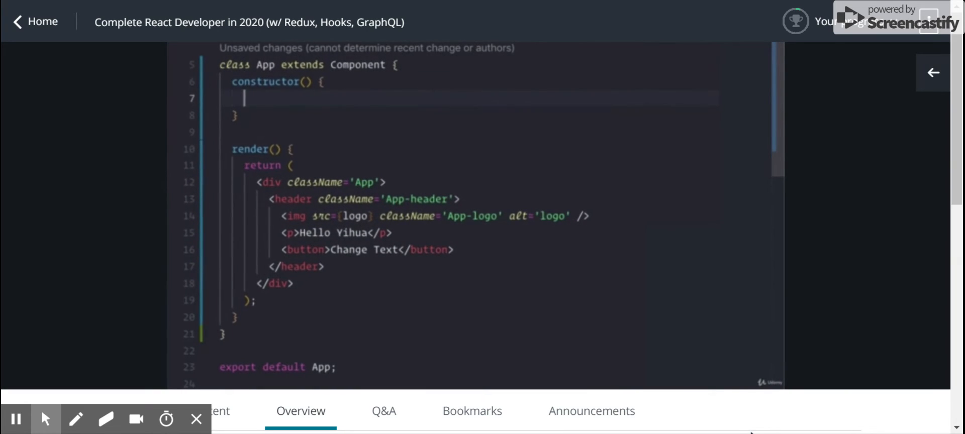
text(super();)
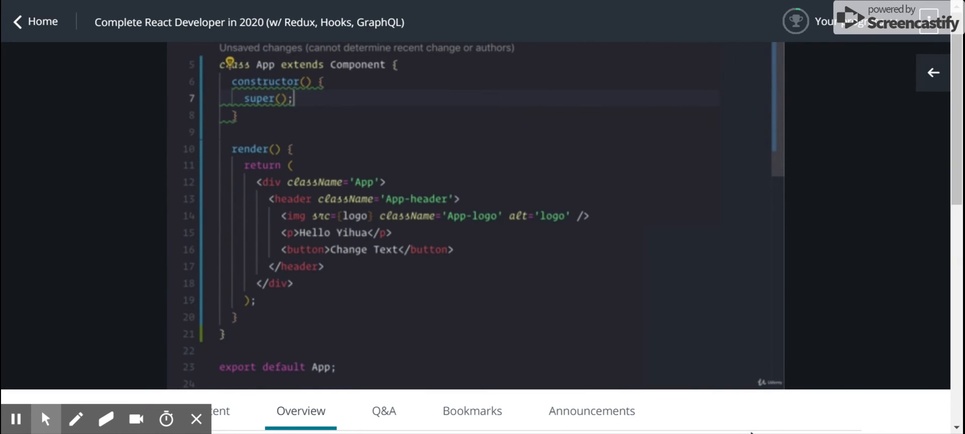
key(Enter)
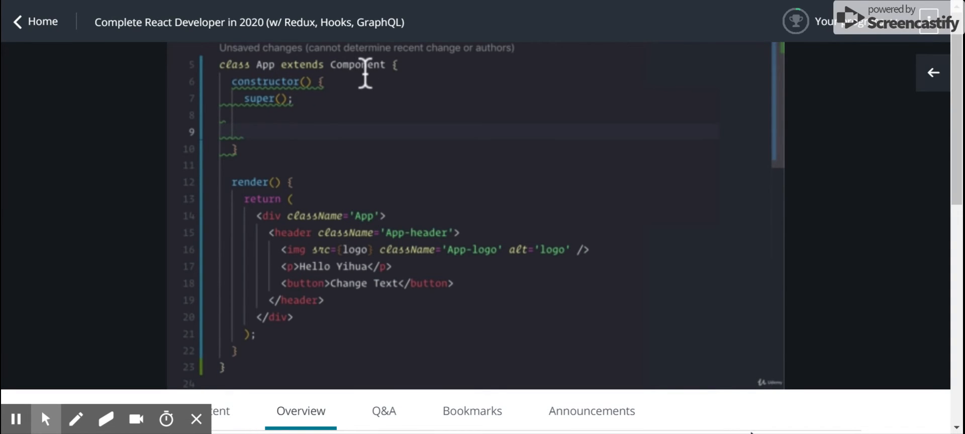
text(this.state = {)
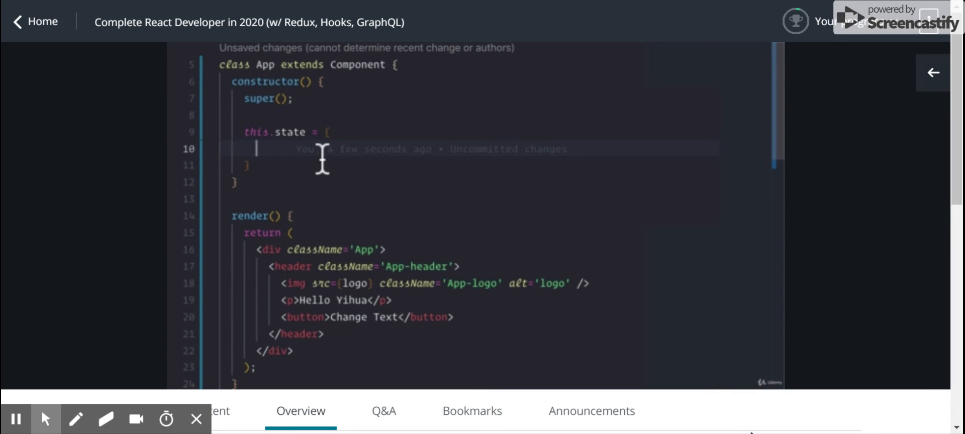
text(string:)
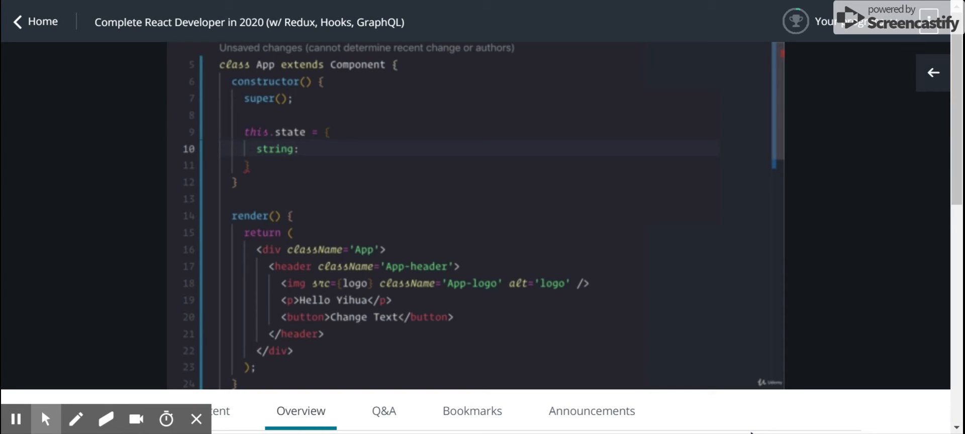
text('Hello)
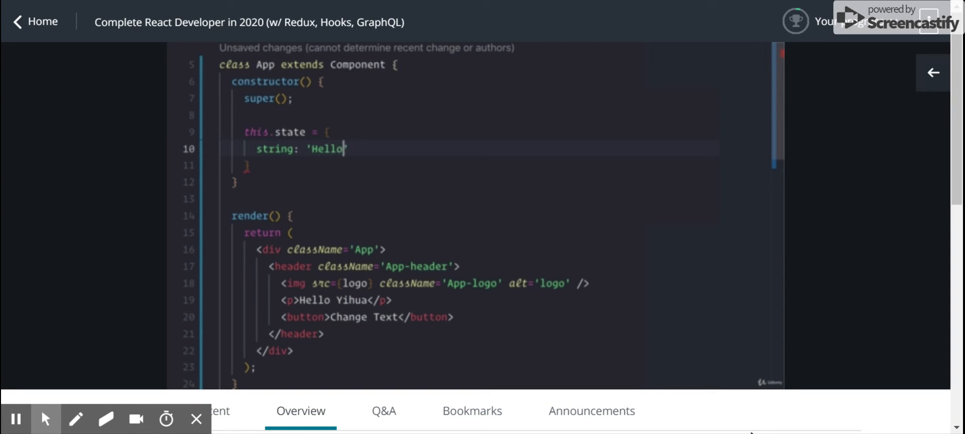
text(Yihua)
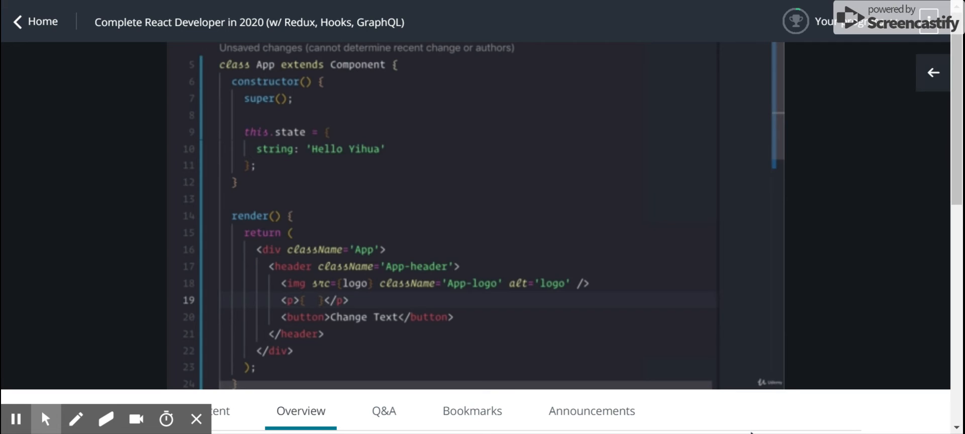
- Follow along rendering {this.state.string} in the paragraph with state 'Hello Yihua Zhang'
text(this.state.string)
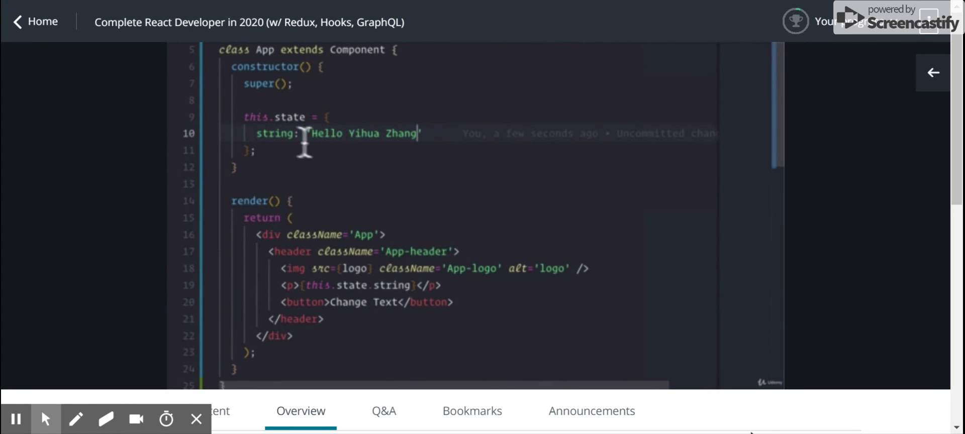
mouse_move(305, 290)
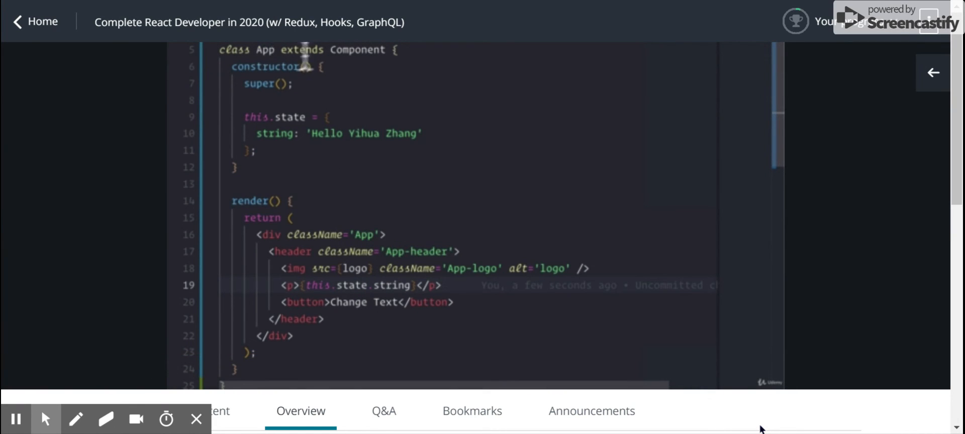
mouse_move(366, 67)
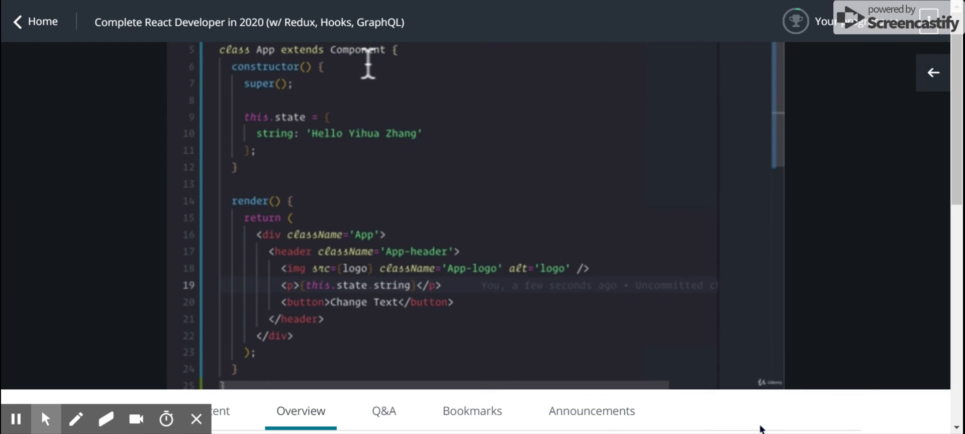
mouse_move(391, 87)
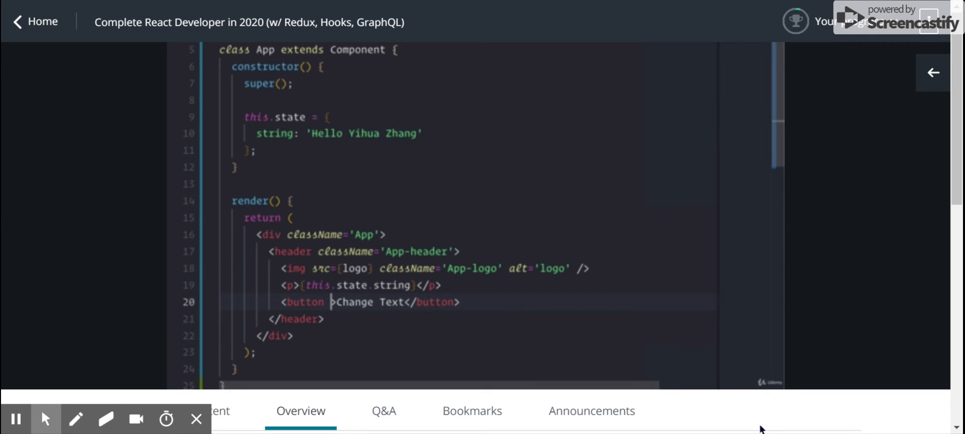
- Follow the button getting onClick={() => this.setState({ string: 'Hello A…' })}
text(onClick={() =>)
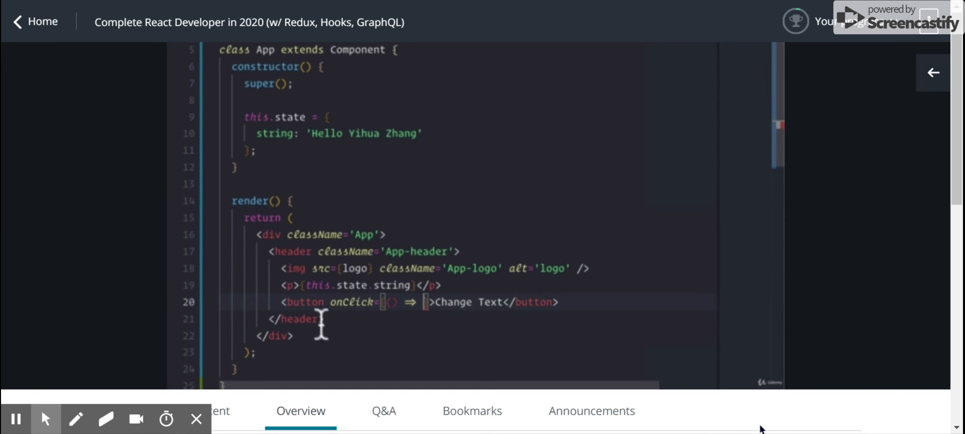
mouse_move(484, 326)
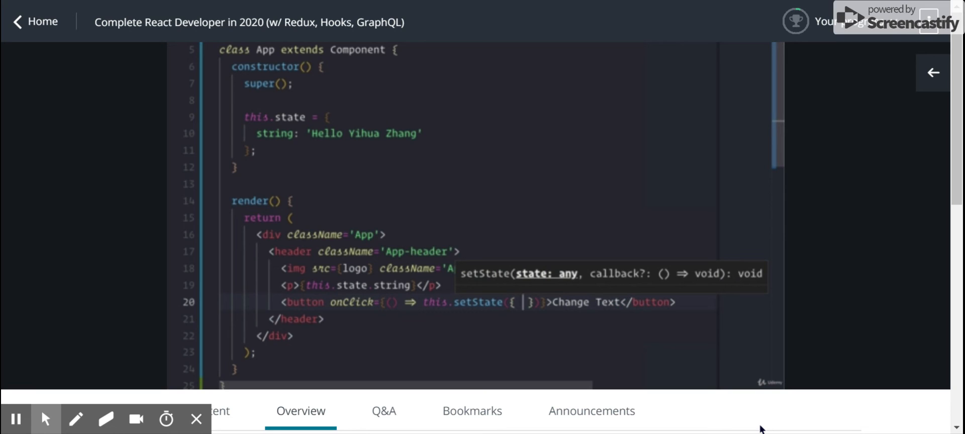
mouse_move(522, 306)
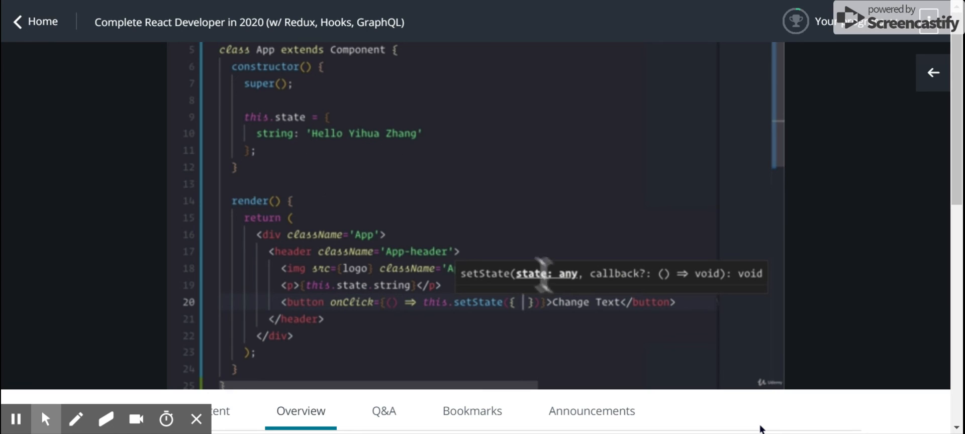
mouse_move(628, 335)
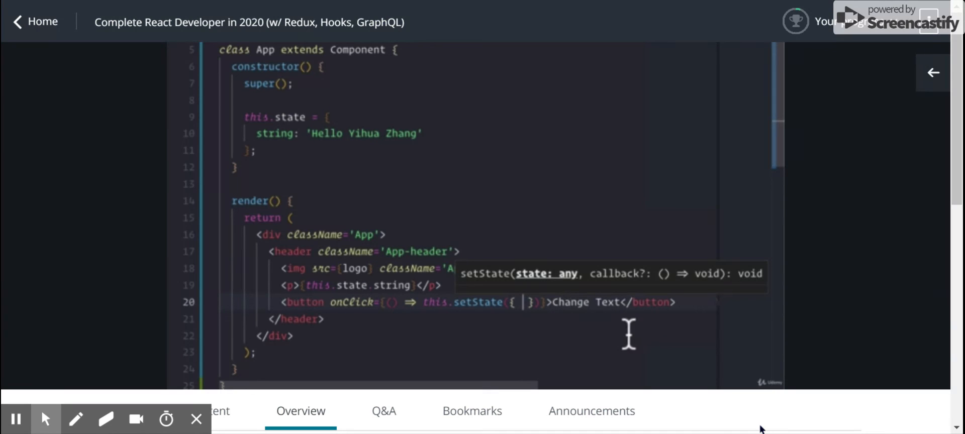
text(string: ')
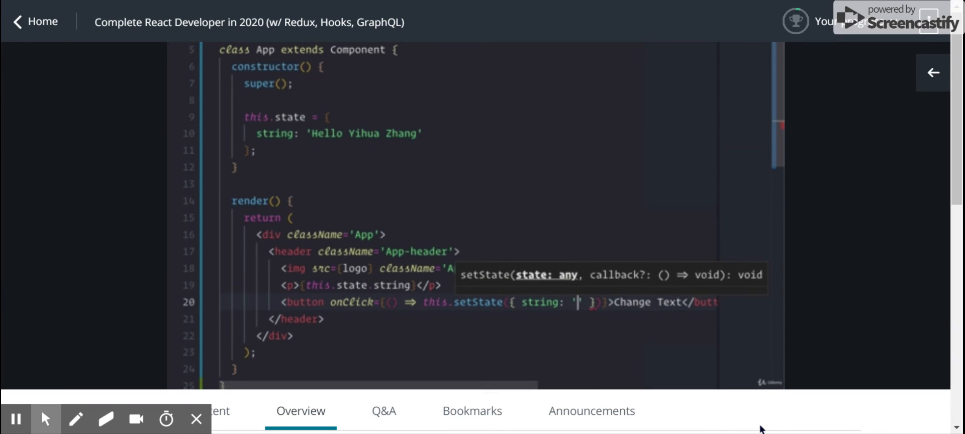
text(Hello A)
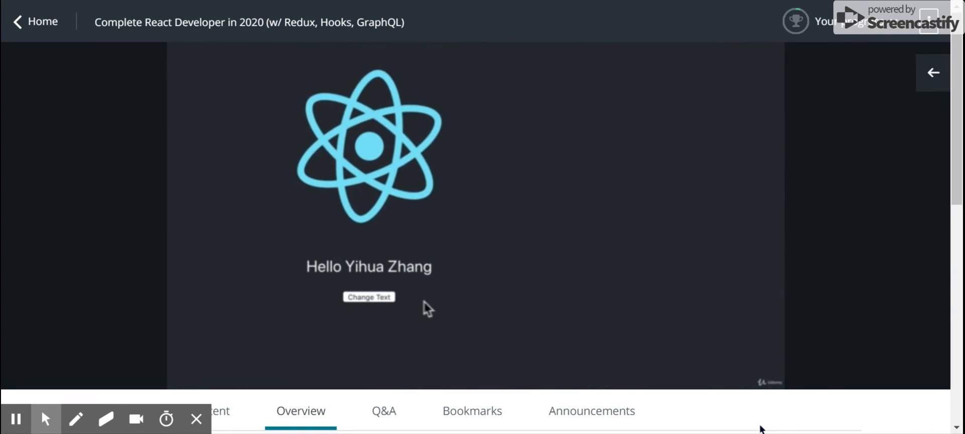
- Return to the code where onClick sets state string to 'Hello Andrei'
click(369, 298)
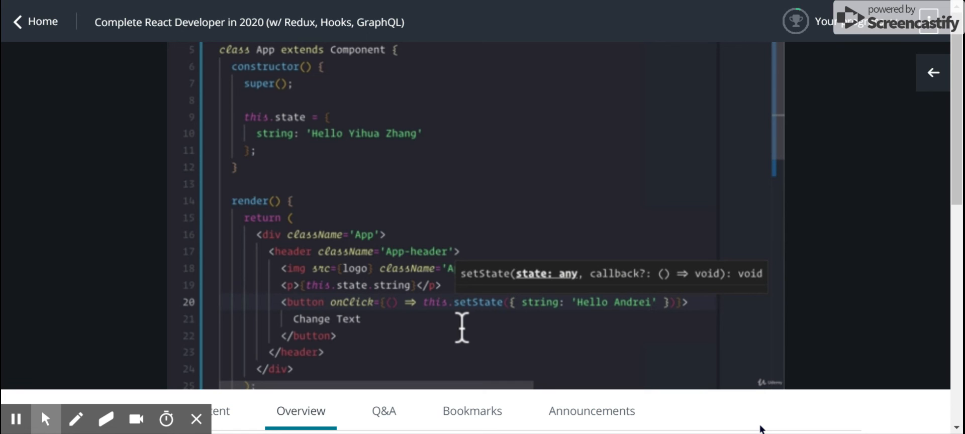
mouse_move(265, 265)
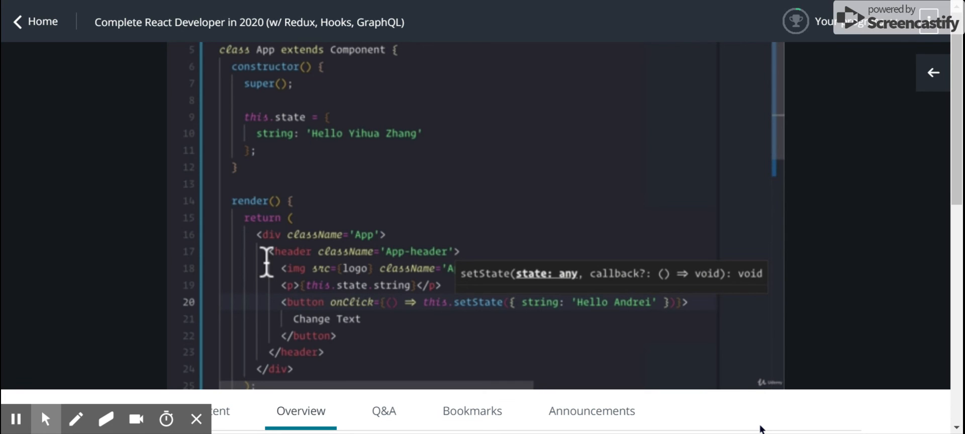